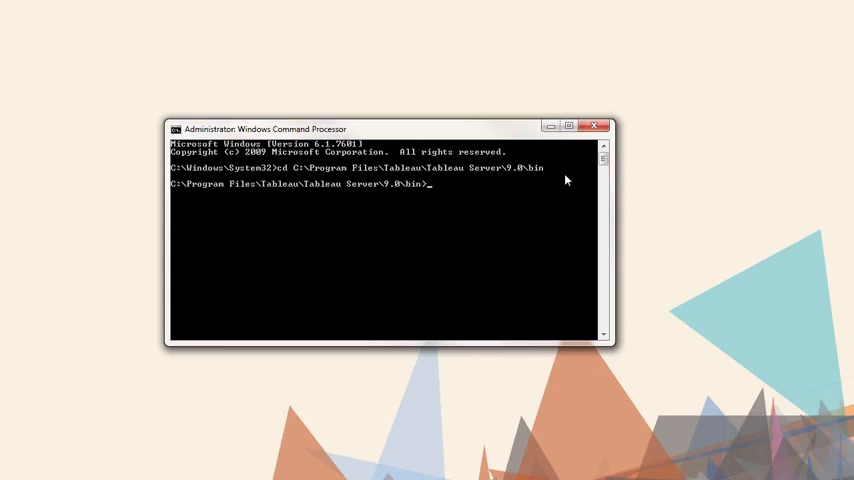
Stop the Tableau Server service with tabadmin stop
type("tabadmin stop")
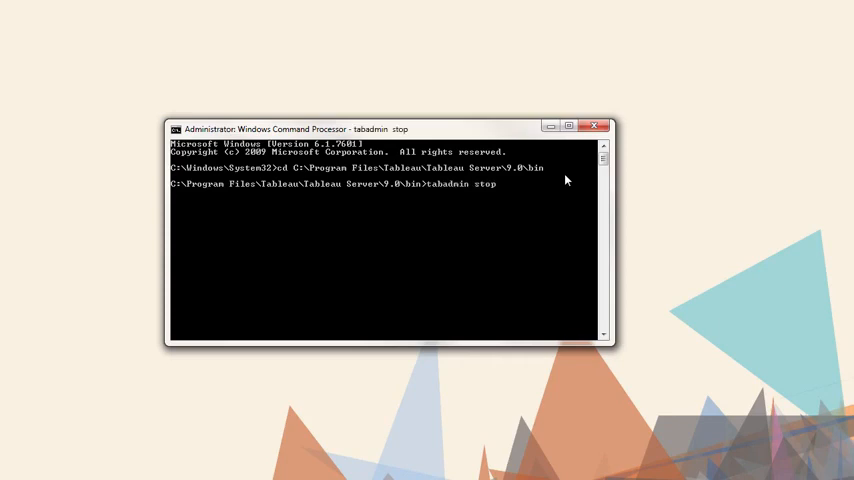
key("Return")
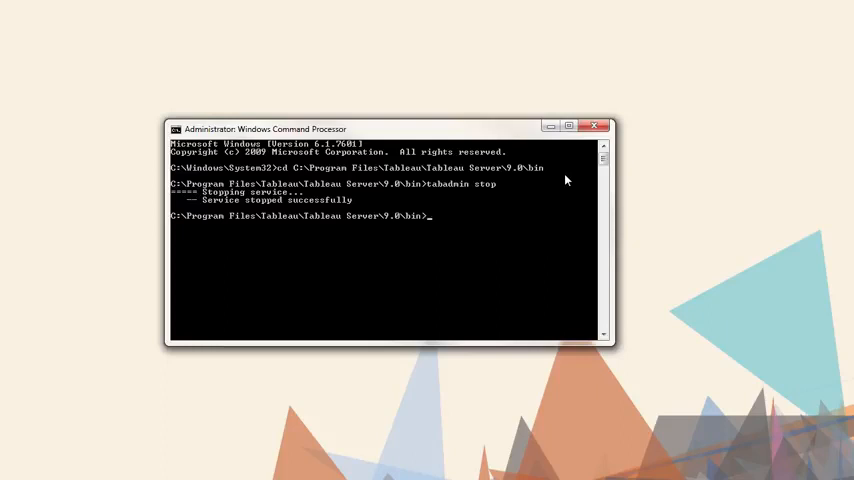
Set backgrounder.querylimit to 9000 and regenerate the configuration with tabadmin configure
type("tabadmin set")
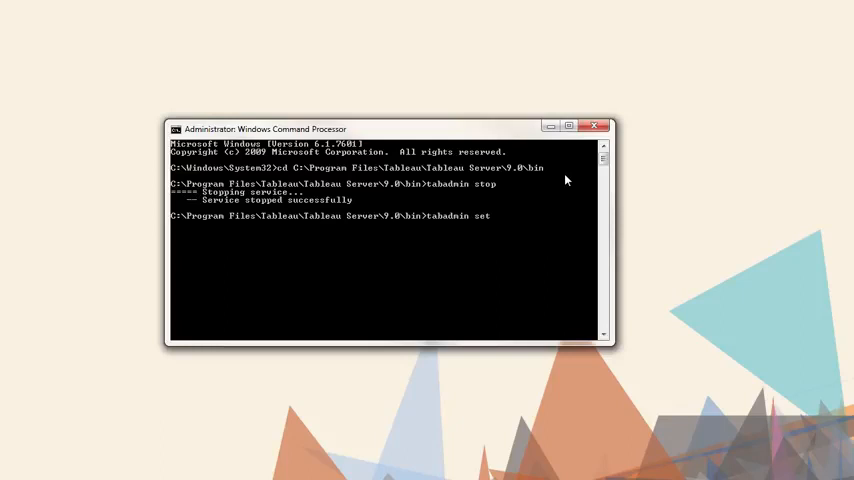
type("backgrounder.querylimit 9000")
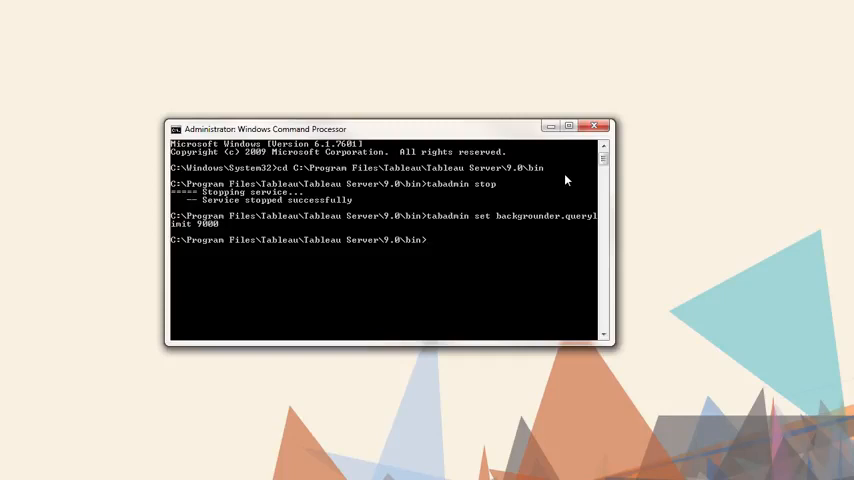
type("tabadmin configure")
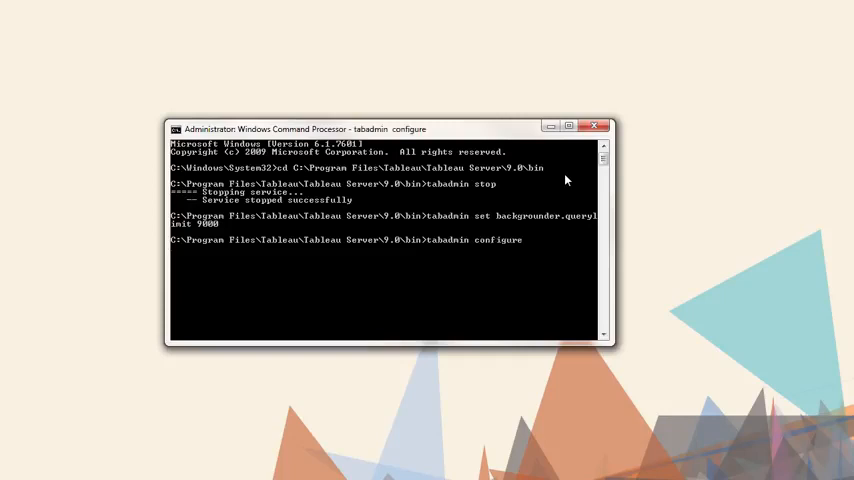
key("Return")
type("tabadmin set backgrounder.querylimit --default")
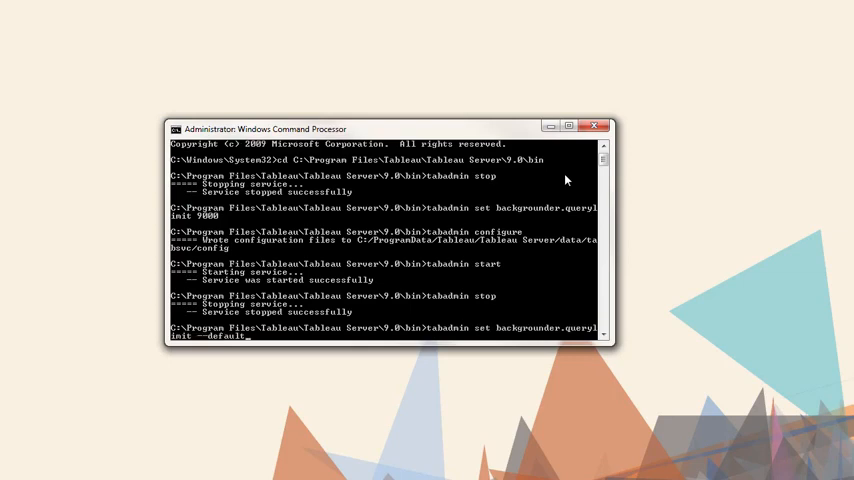
Reset backgrounder.querylimit to its default with tabadmin set -default
key("Return")
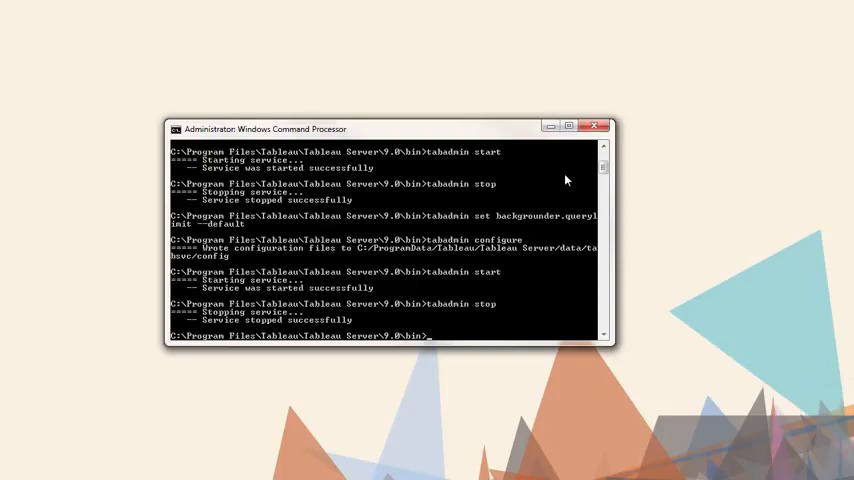
Zip the server logs with tabadmin ziplogs
type("tabadmin ziplogs")
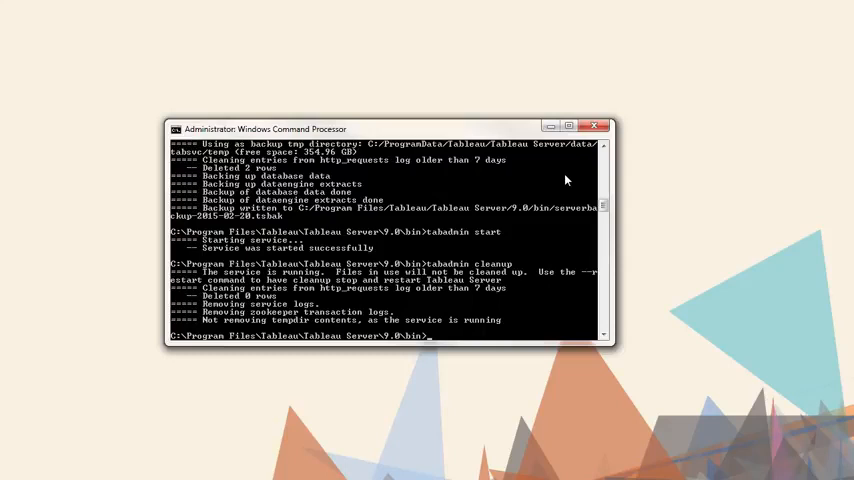
mouse_move(544, 166)
type("tabadmin cleanup --restar")
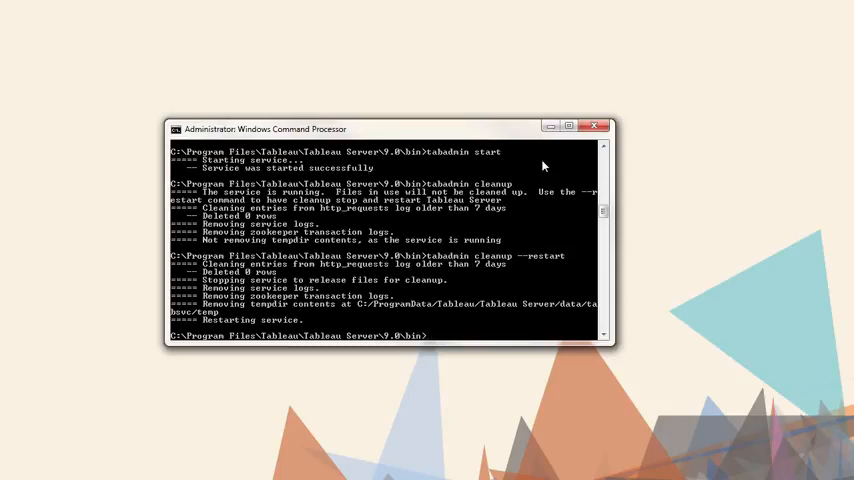
Stop the server and restore it from serverbackup-2015-02-26.tsbak
type("tabadmin stop")
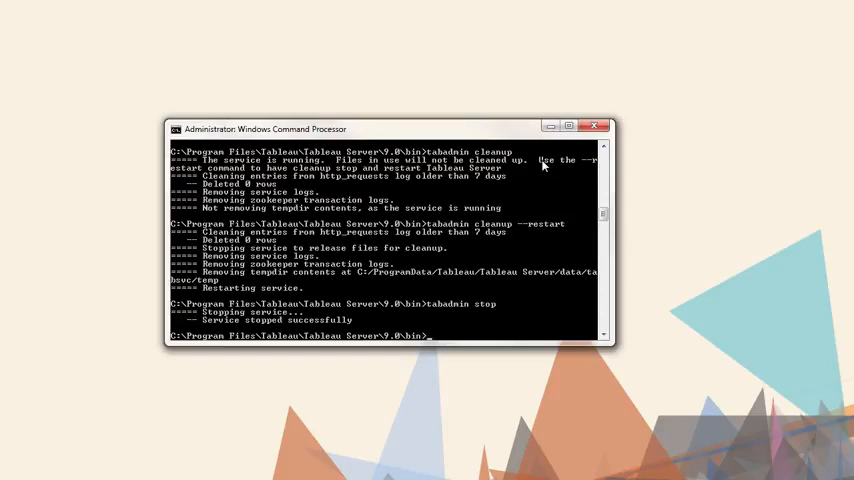
type("tabadmin restore serverbackup-2015-02-20.tsbak")
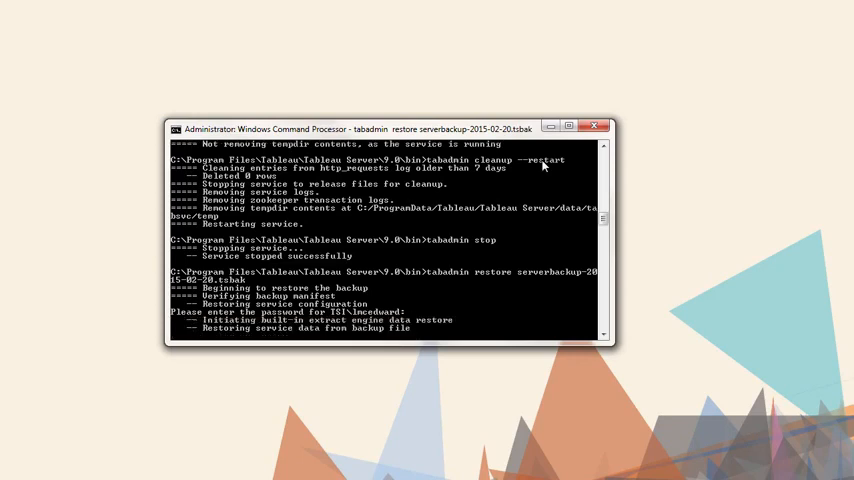
scroll("down", 3)
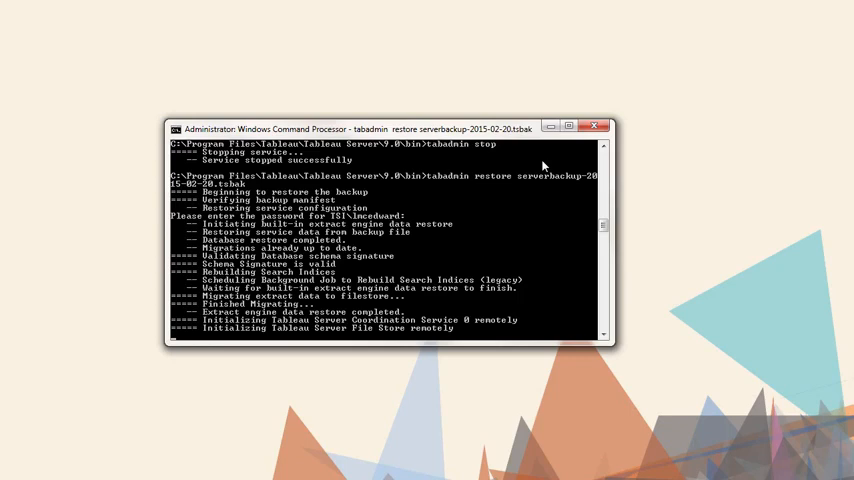